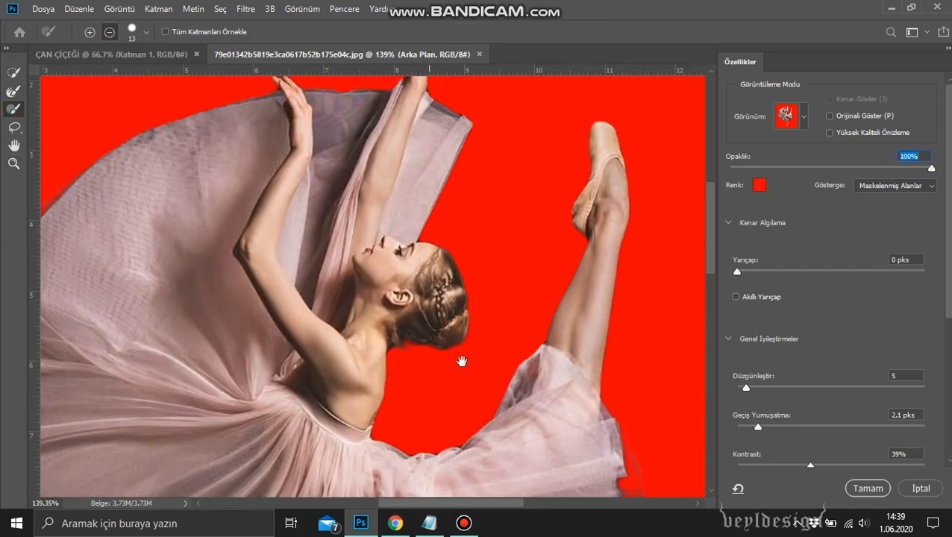
Step: Confirm the refined dancer cutout and reshape her figure with the Liquify filter
click(866, 488)
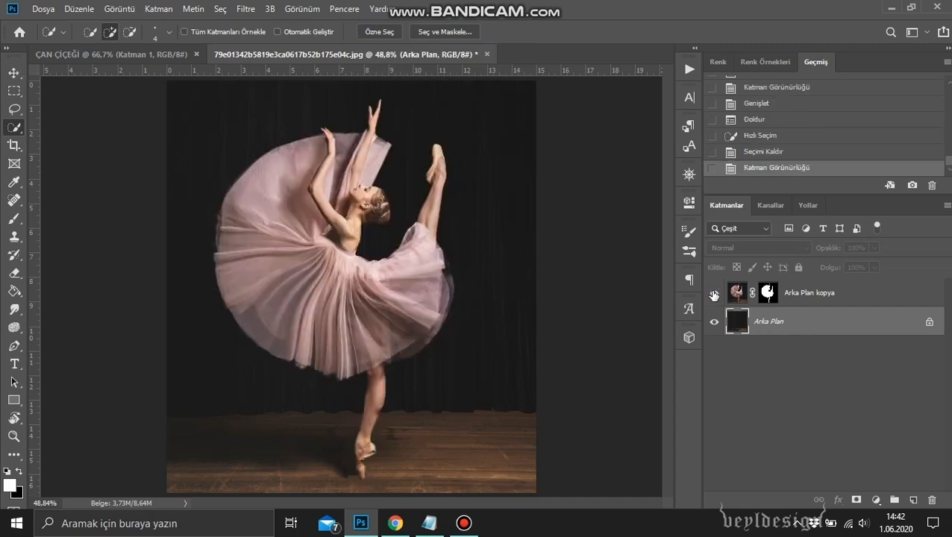
click(245, 9)
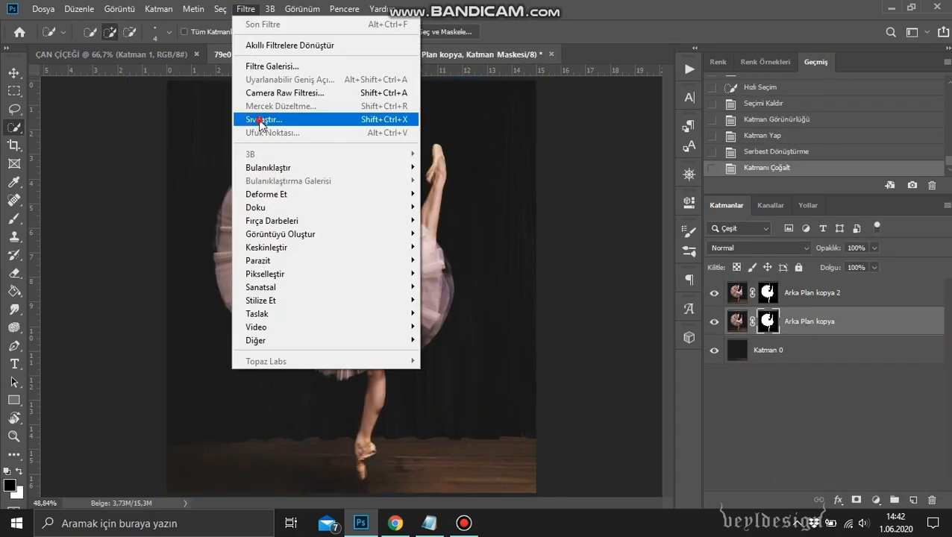
click(262, 119)
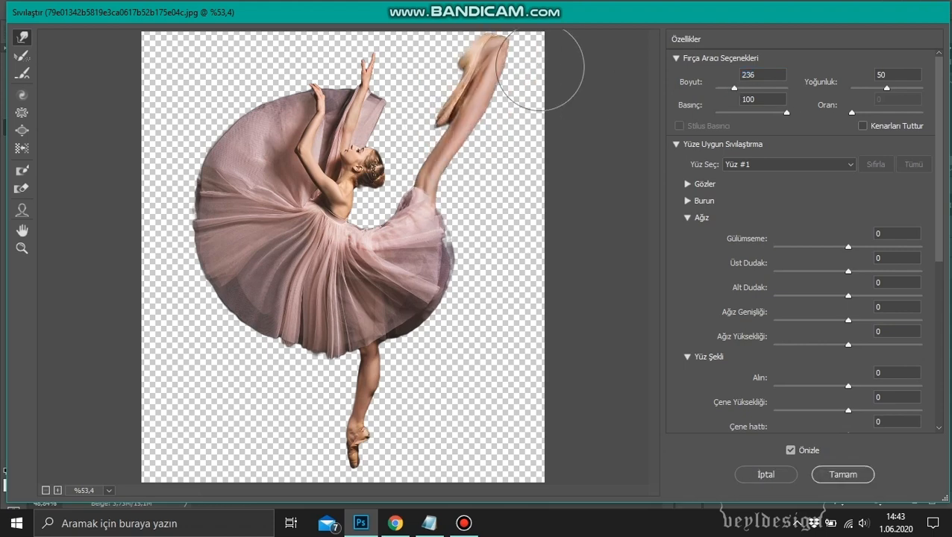
click(842, 474)
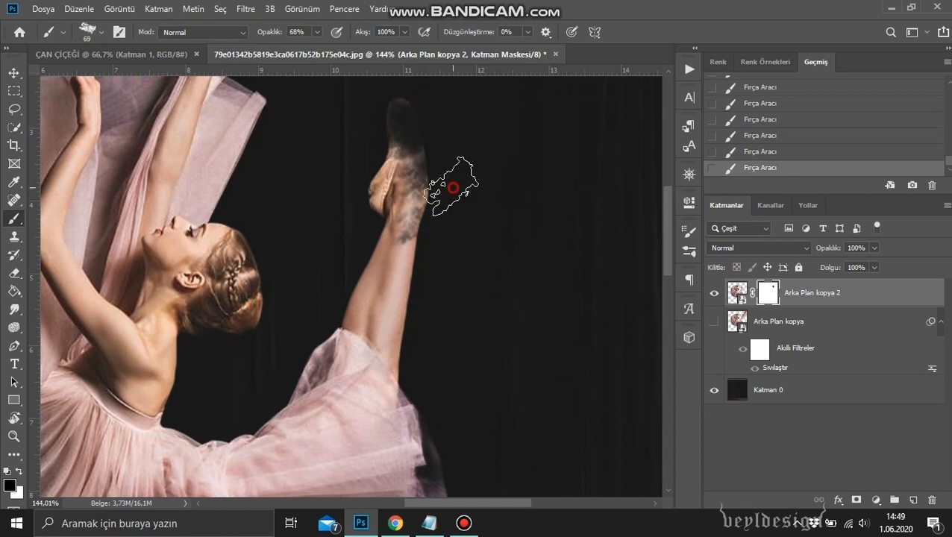
Step: Invert the dancer's layer mask and paint scattered particles dissolving her raised leg
click(615, 407)
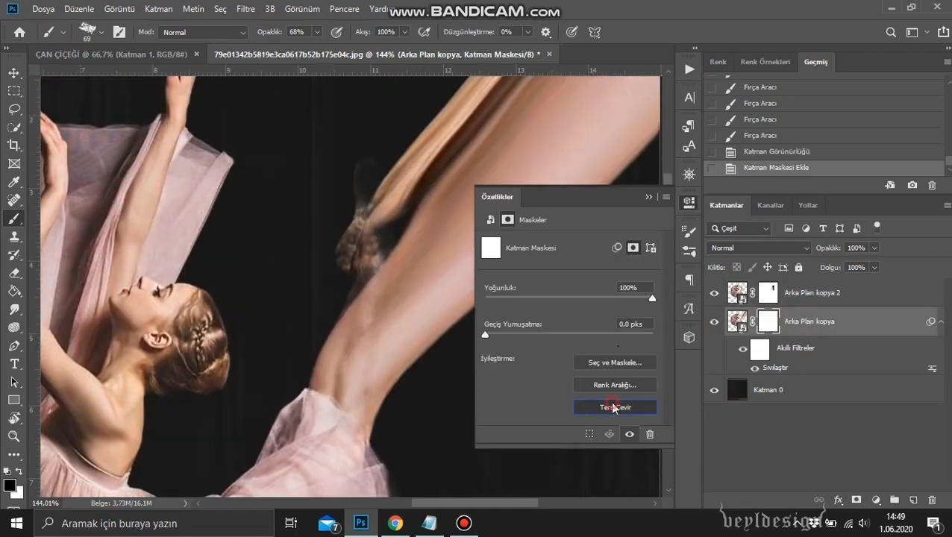
click(615, 408)
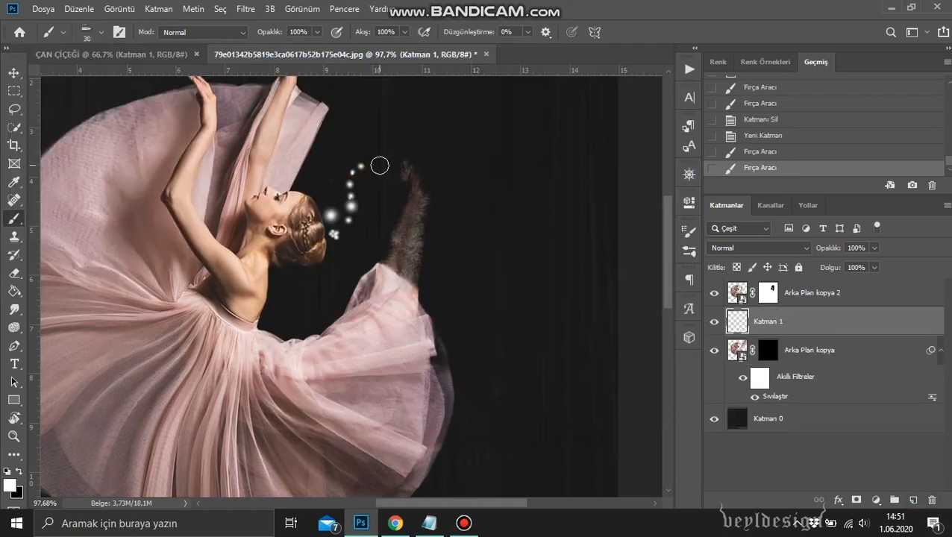
click(101, 32)
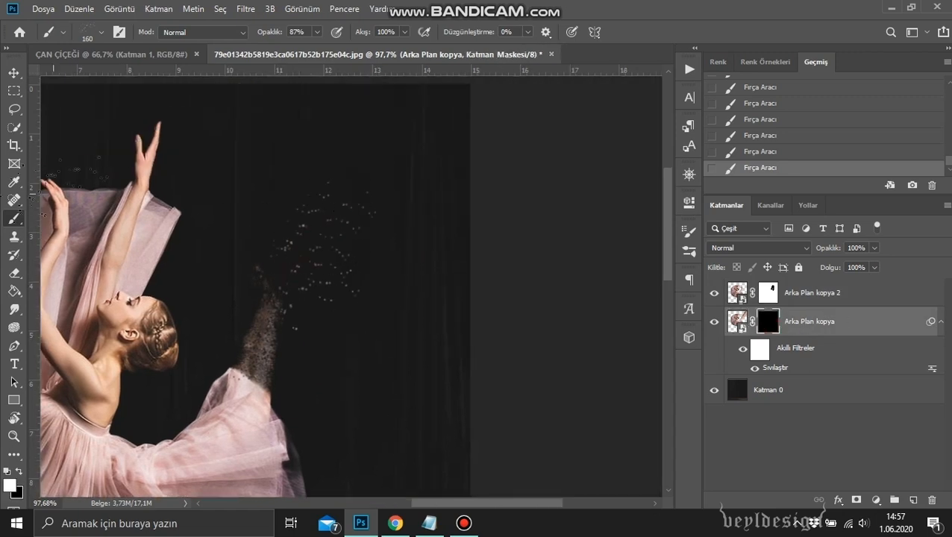
click(102, 33)
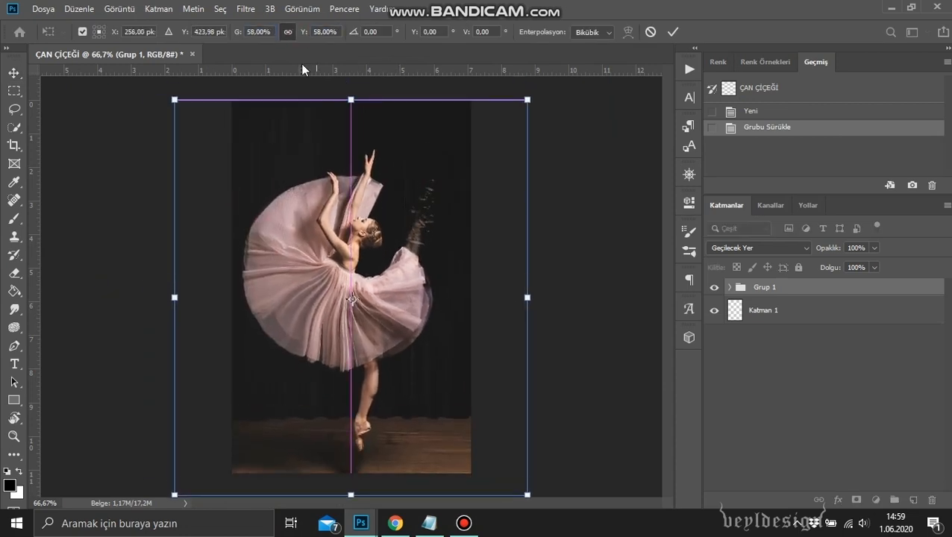
Step: Add the script title 'can cicegi' over the dancer's skirt and scale it to fit
click(42, 9)
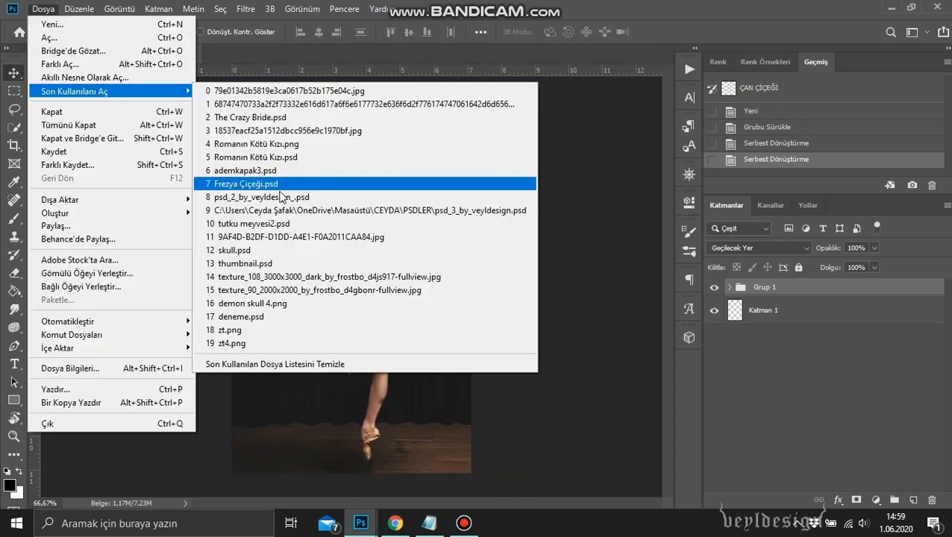
click(245, 183)
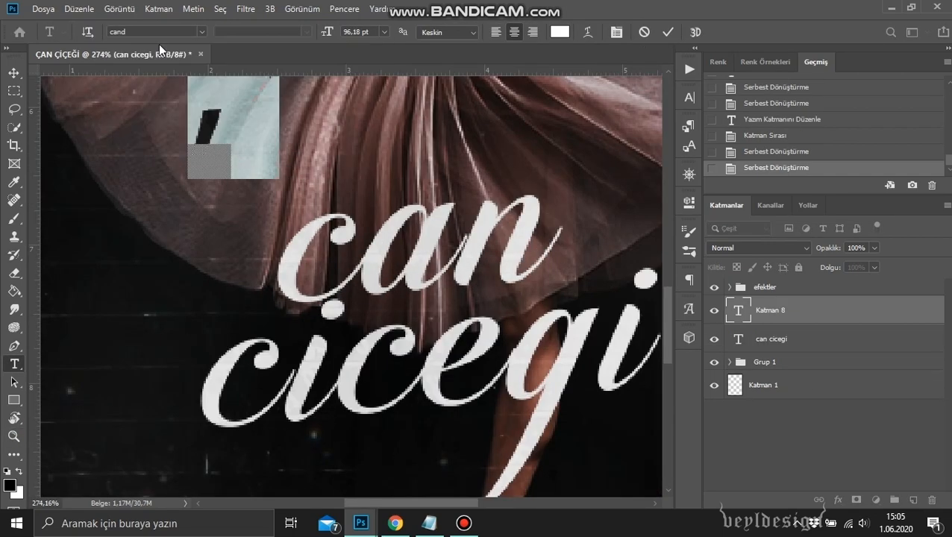
Step: Add the author name 'DOGA K.' and begin a pattern overlay layer style on the title
click(152, 32)
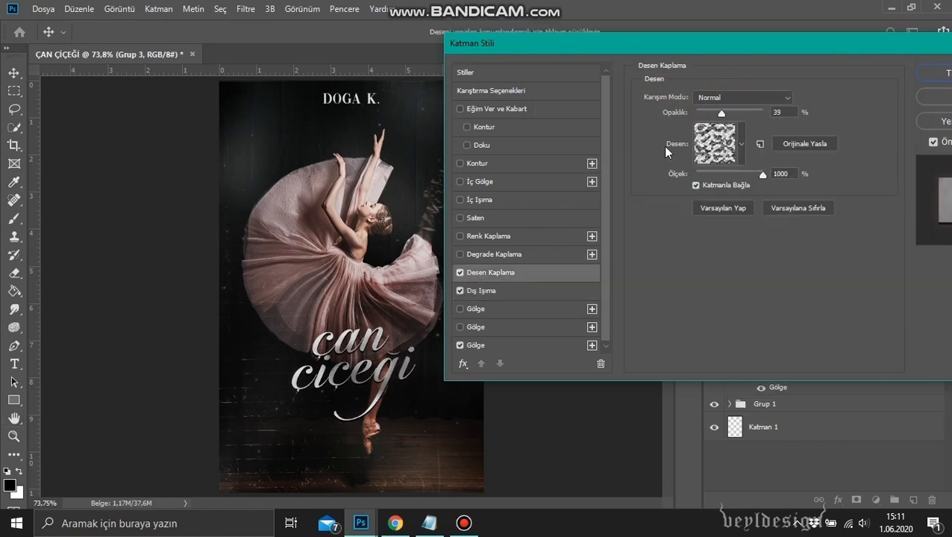
Step: Confirm the title's gradient overlay, outer glow and shadow layer styles
click(474, 326)
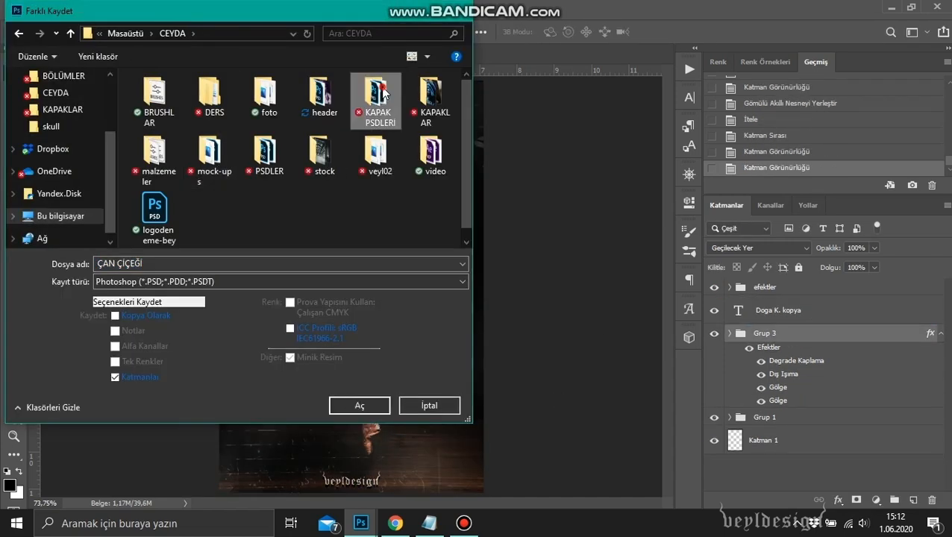
Step: Save the cover as CAN ÇİÇEĞİ.psd, smooth it with Topaz Clean and open ademkapak3.psd
click(358, 406)
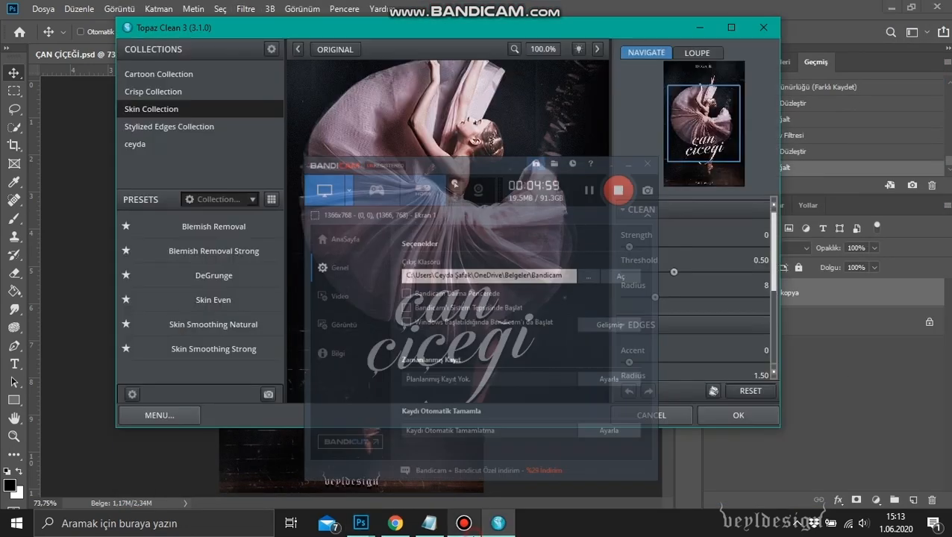
click(42, 9)
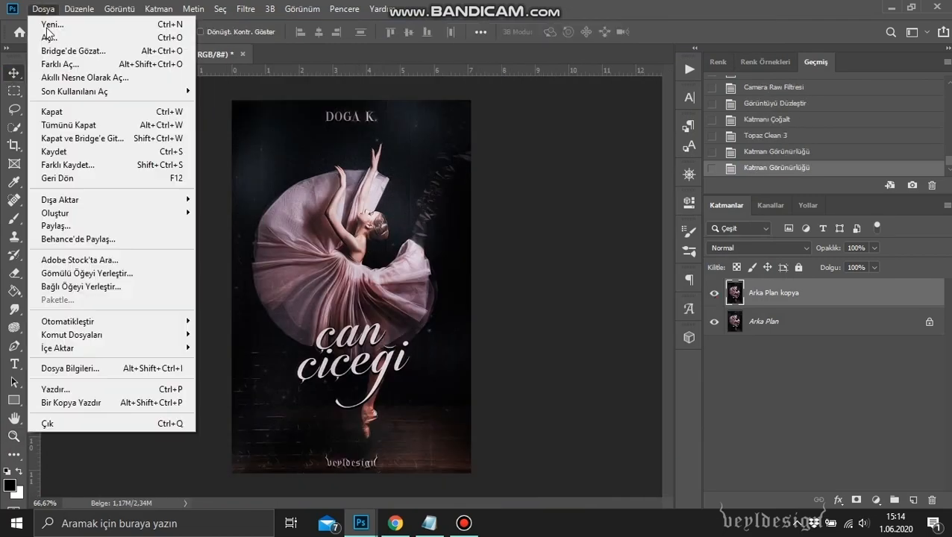
click(49, 37)
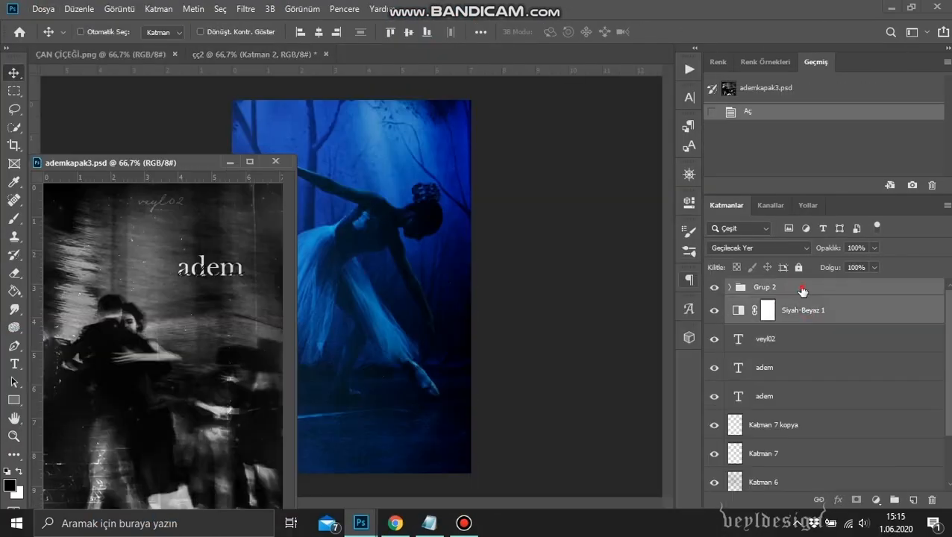
Step: Turn the blue dancer black and white and start a 'can çiçeği' text layer in Baskerville Old Face
click(254, 53)
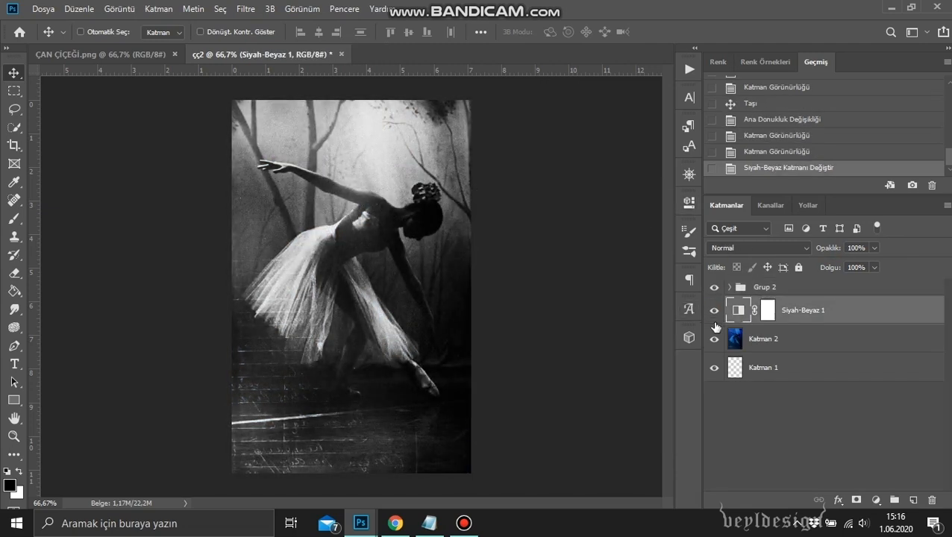
click(13, 364)
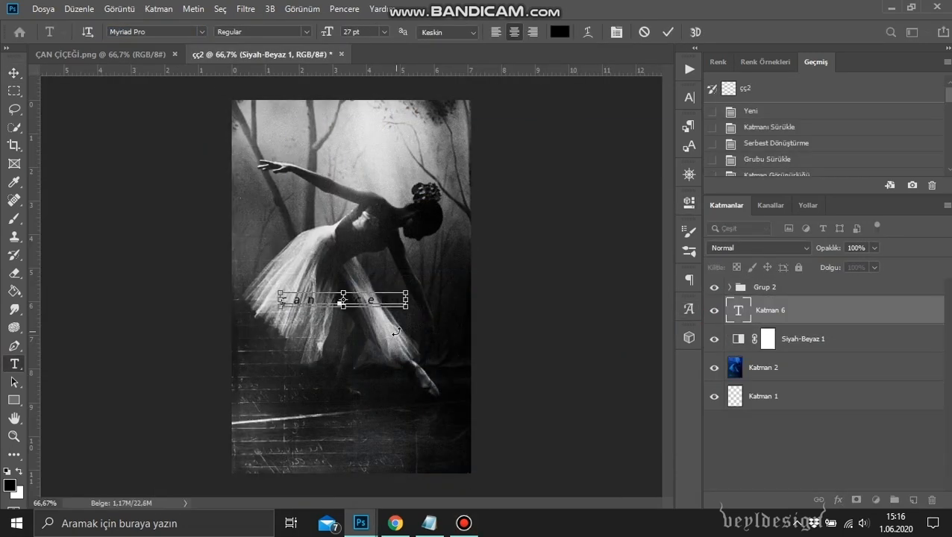
click(156, 32)
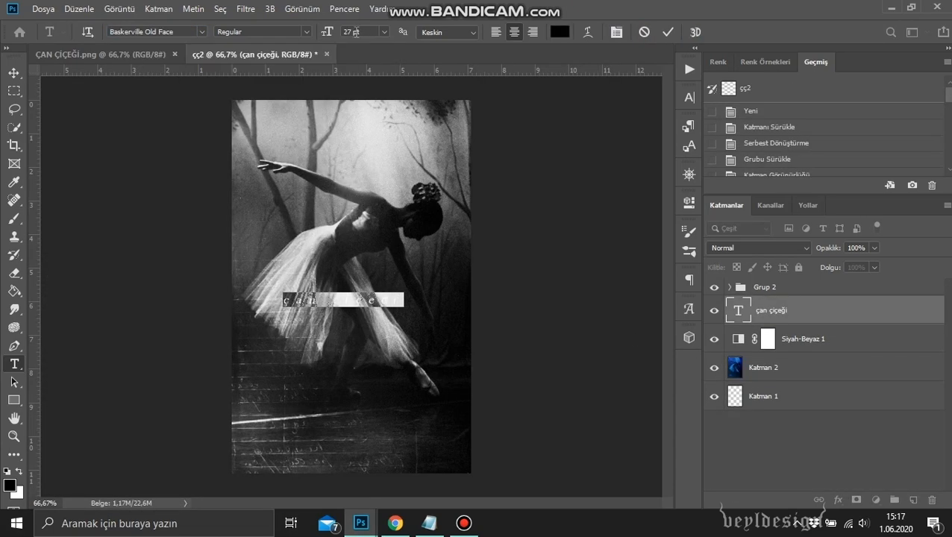